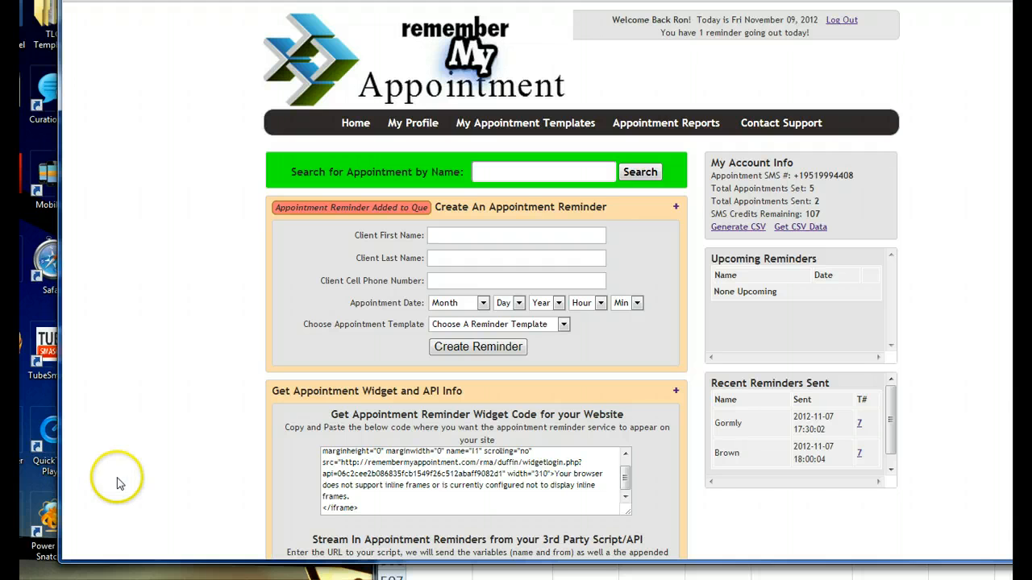
{"action": "mouse_move", "coordinate": [123, 400]}
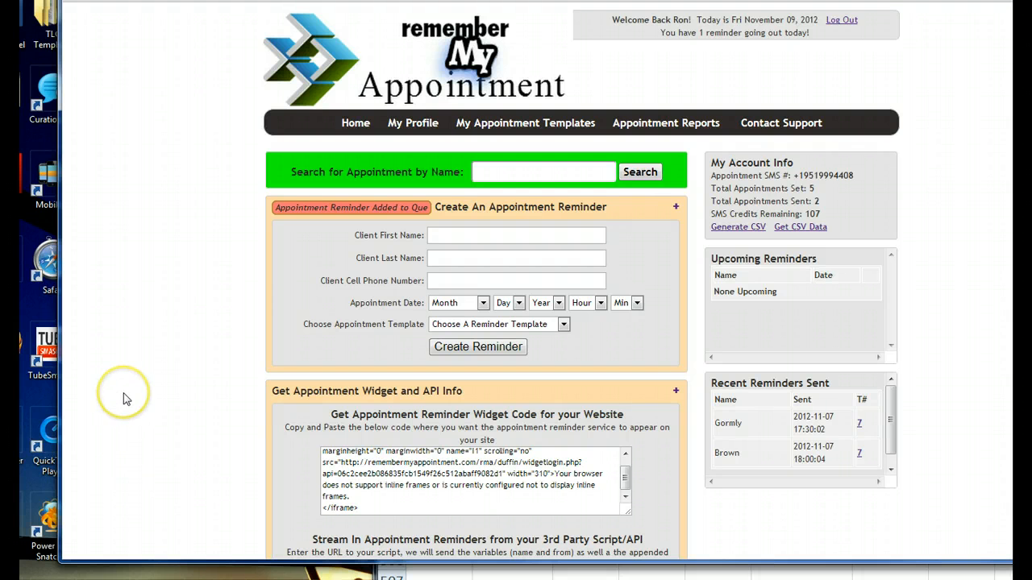
{"action": "mouse_move", "coordinate": [148, 379]}
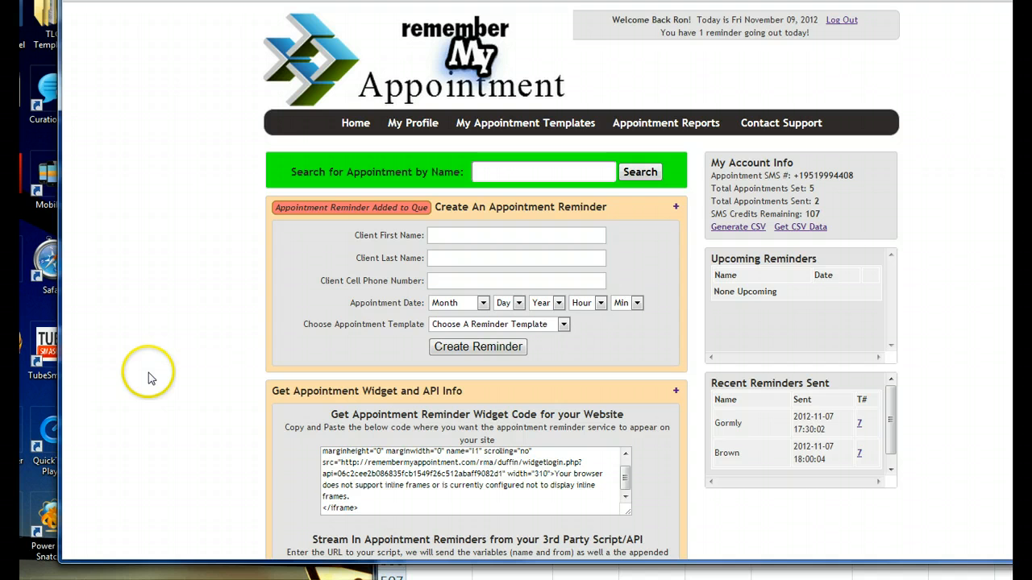
{"action": "mouse_move", "coordinate": [145, 363]}
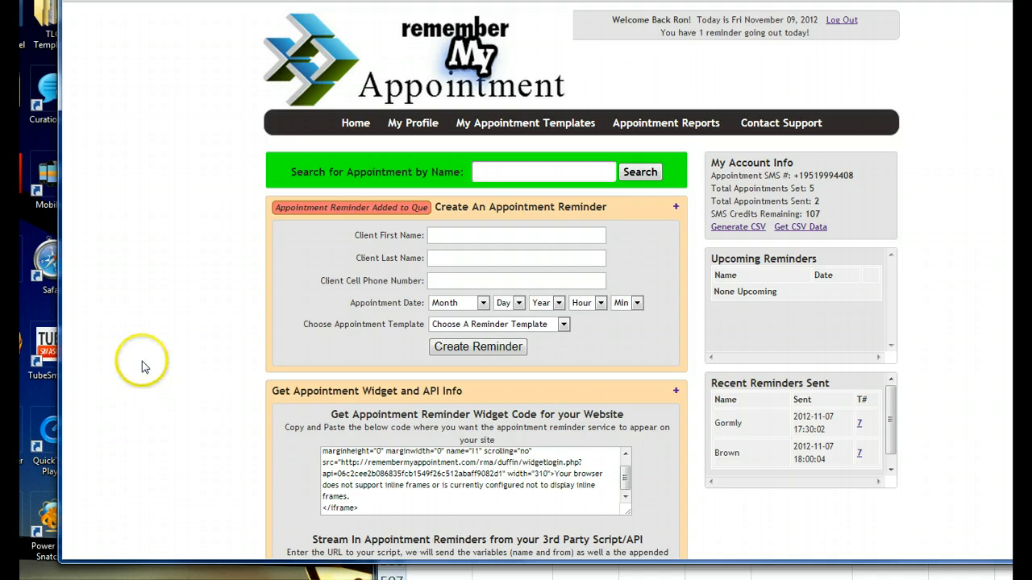
{"action": "mouse_move", "coordinate": [161, 347]}
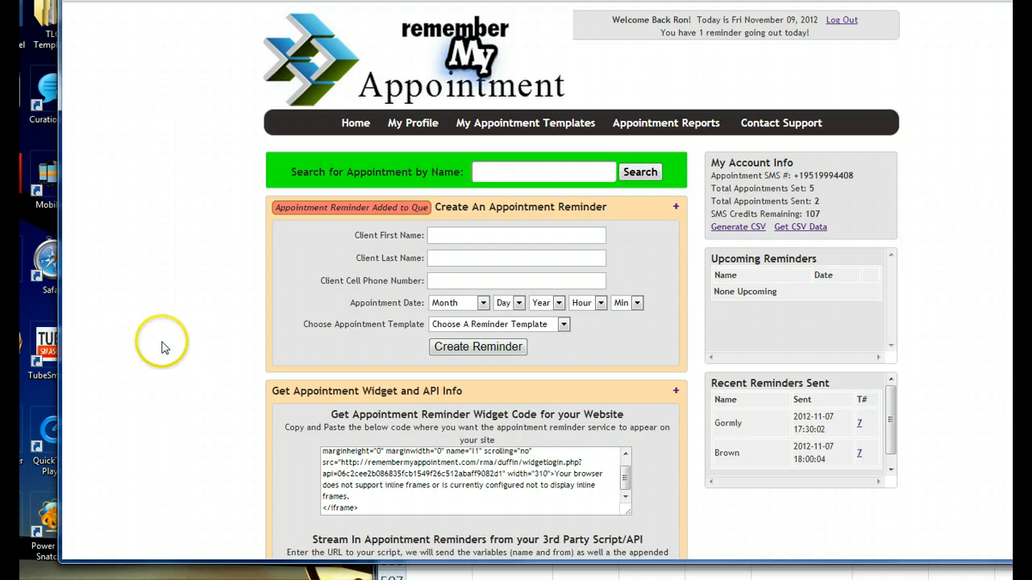
{"action": "mouse_move", "coordinate": [158, 326]}
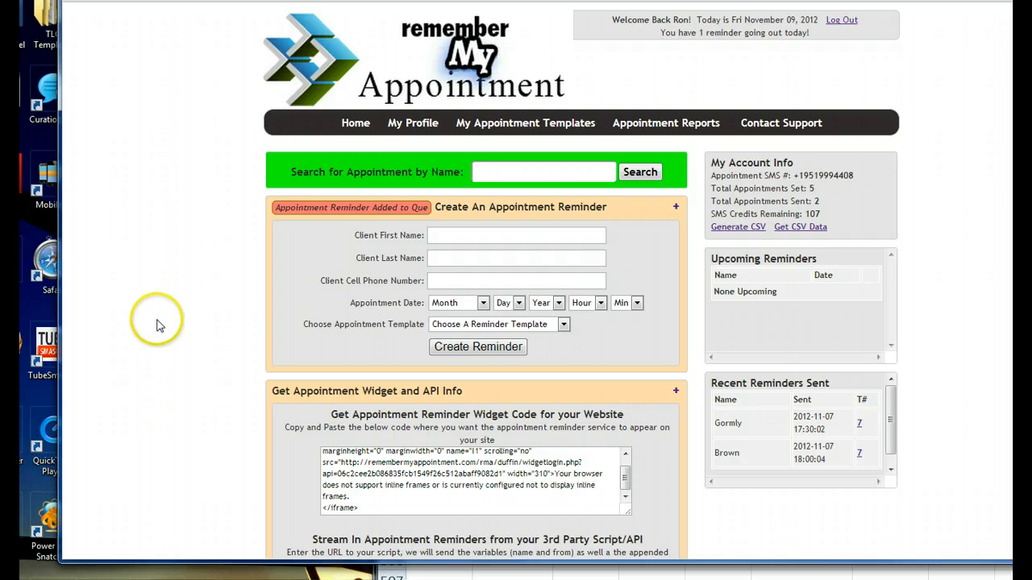
{"action": "mouse_move", "coordinate": [137, 293]}
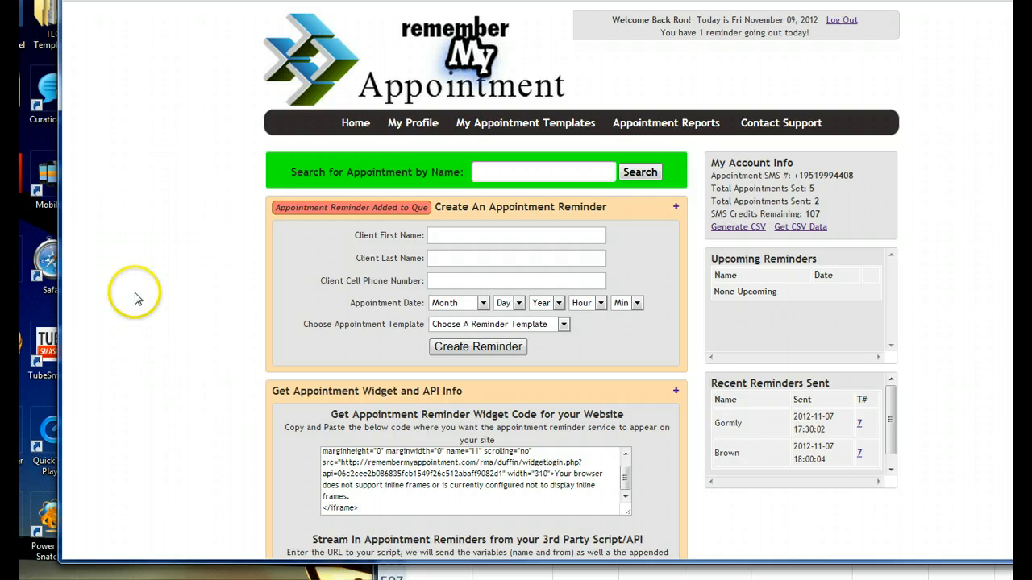
{"action": "mouse_move", "coordinate": [142, 284]}
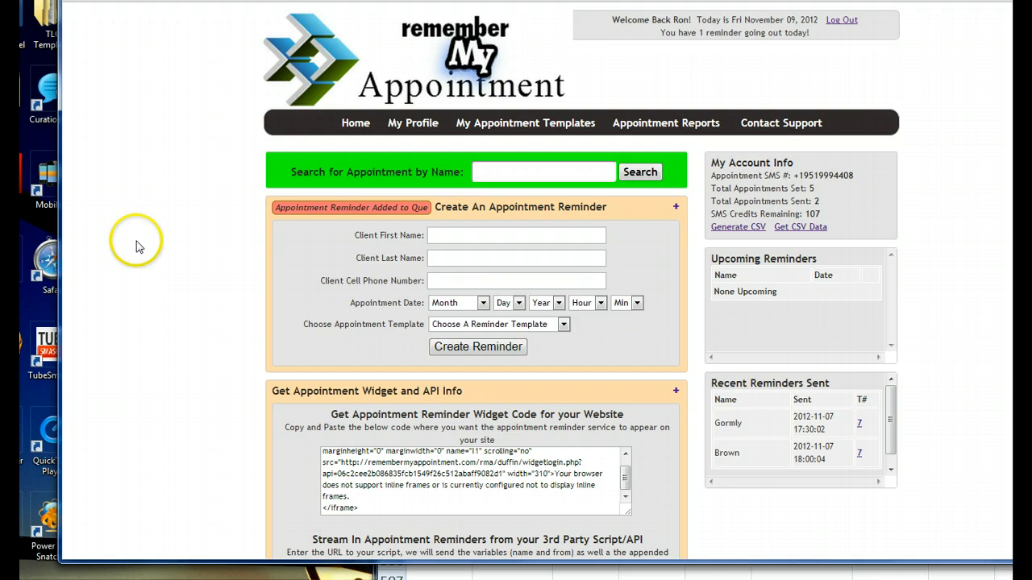
{"action": "scroll", "scroll_direction": "down", "scroll_amount": 3}
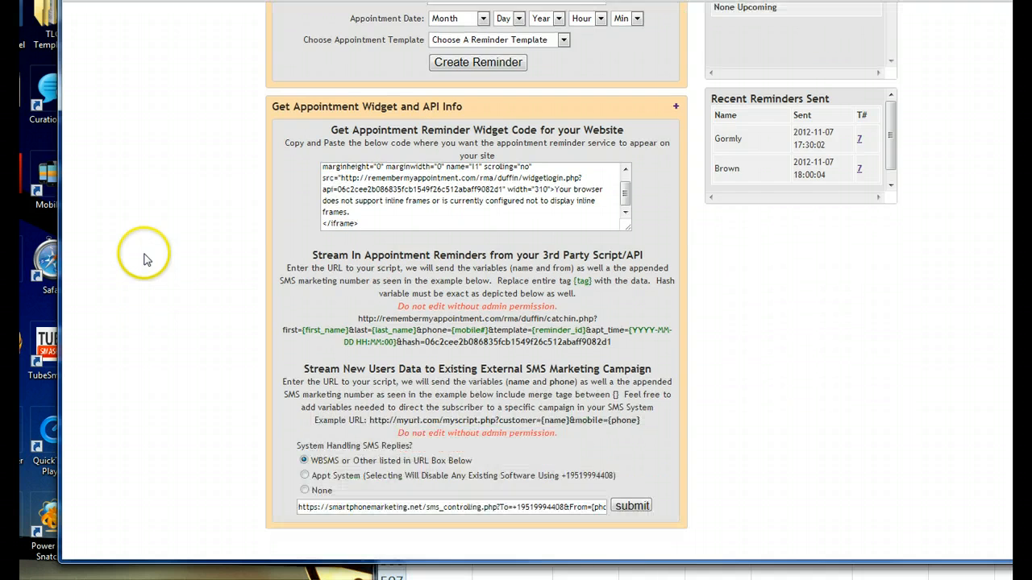
{"action": "scroll", "scroll_direction": "down", "scroll_amount": 3}
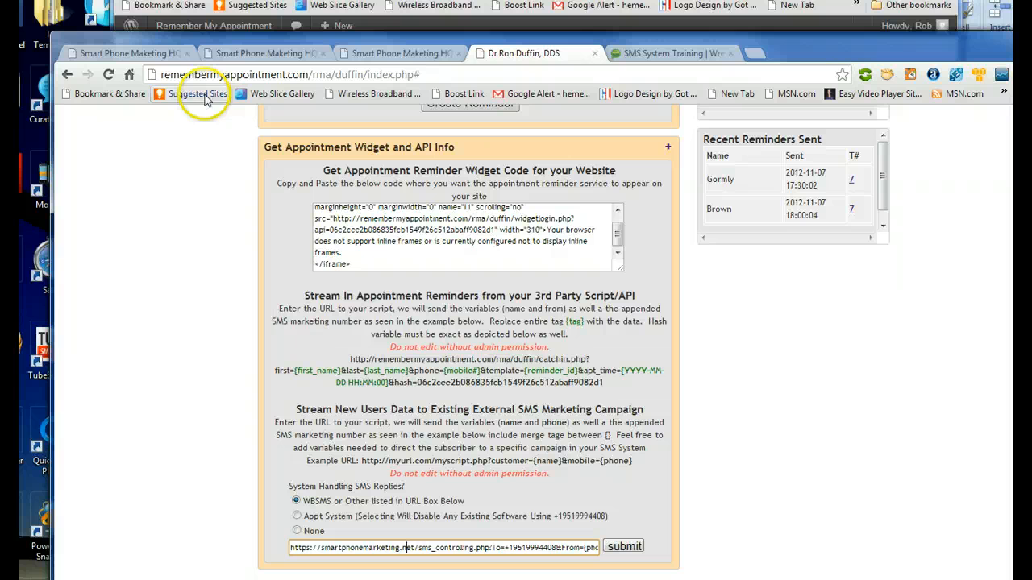
{"action": "mouse_move", "coordinate": [218, 251]}
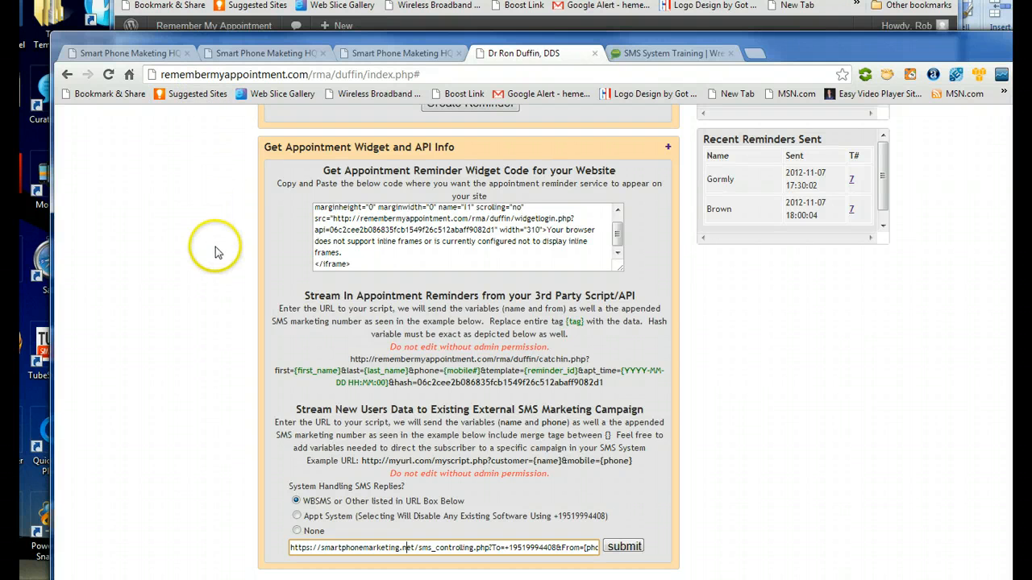
{"action": "mouse_move", "coordinate": [368, 355]}
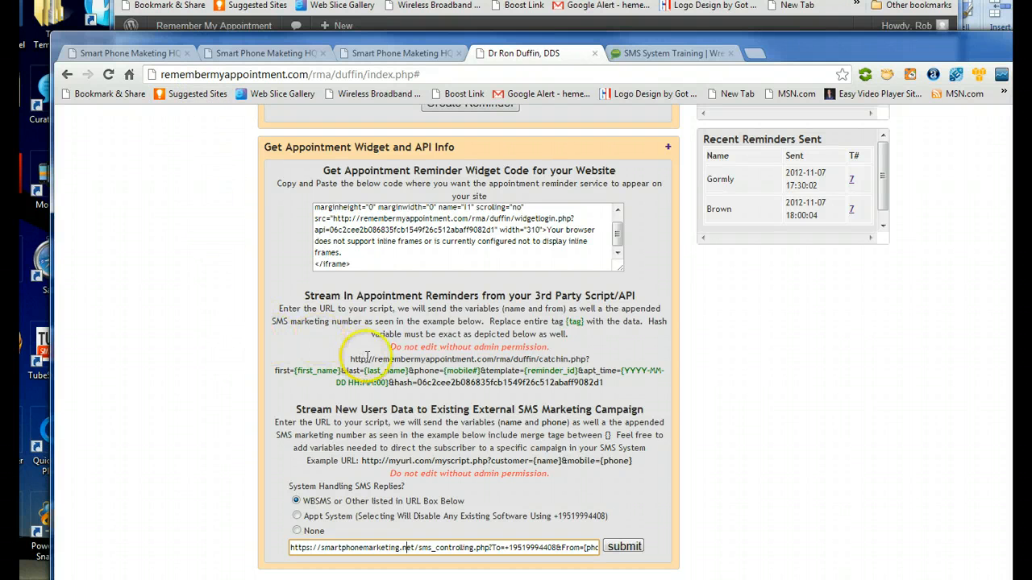
{"action": "mouse_move", "coordinate": [745, 467]}
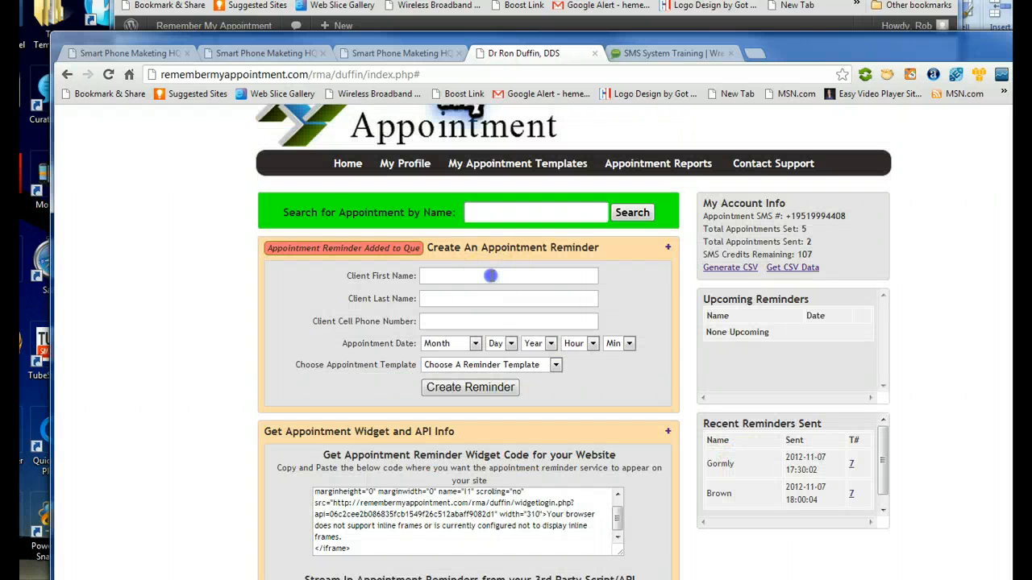
{"action": "left_click", "coordinate": [508, 276]}
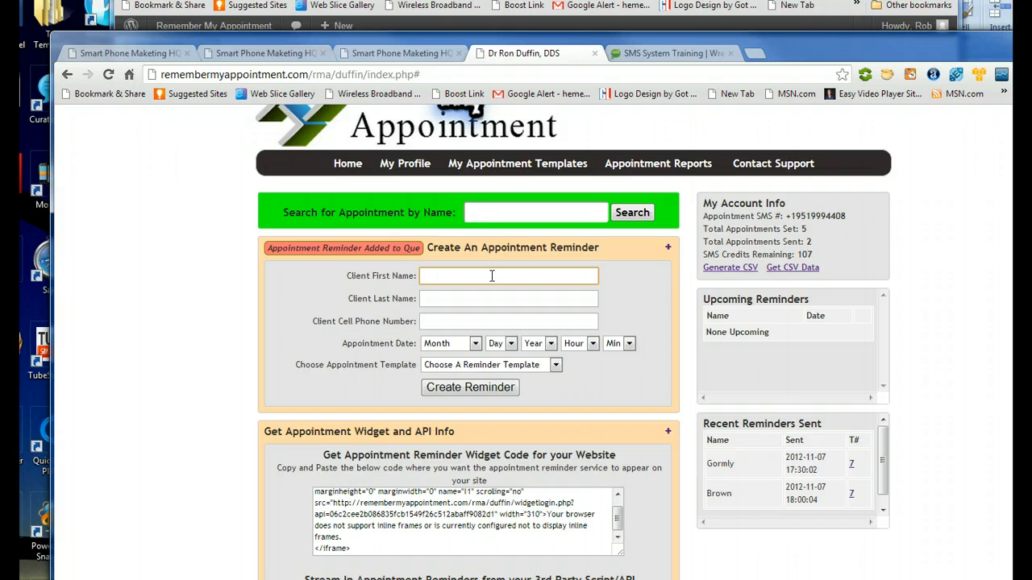
{"action": "type", "text": "Ken"}
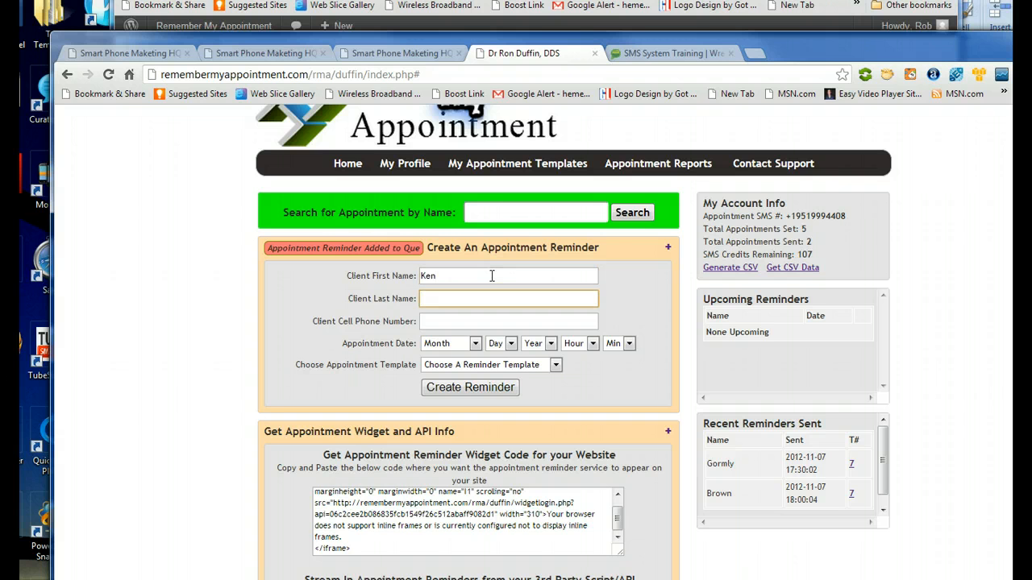
{"action": "type", "text": "James"}
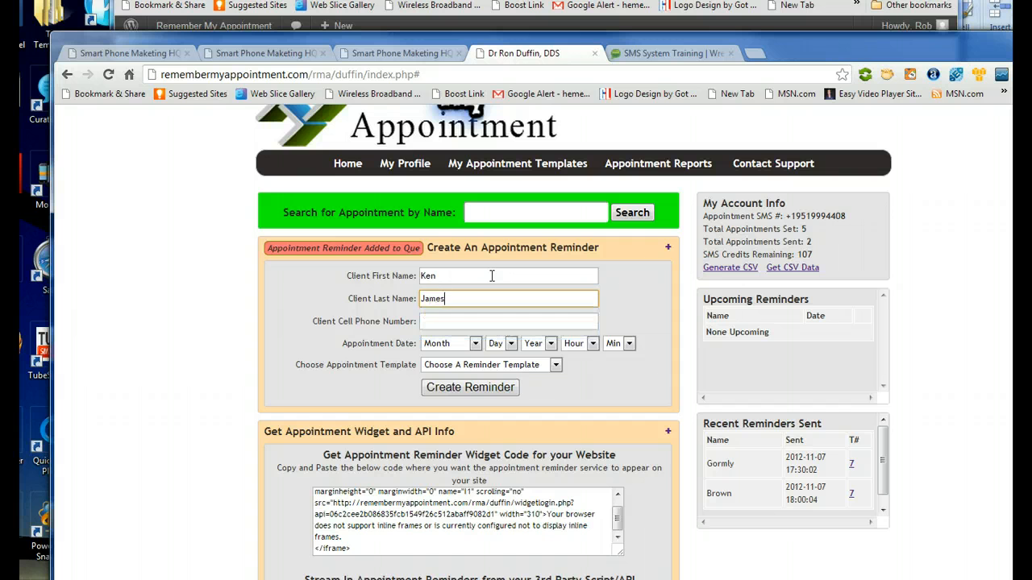
{"action": "type", "text": "2"}
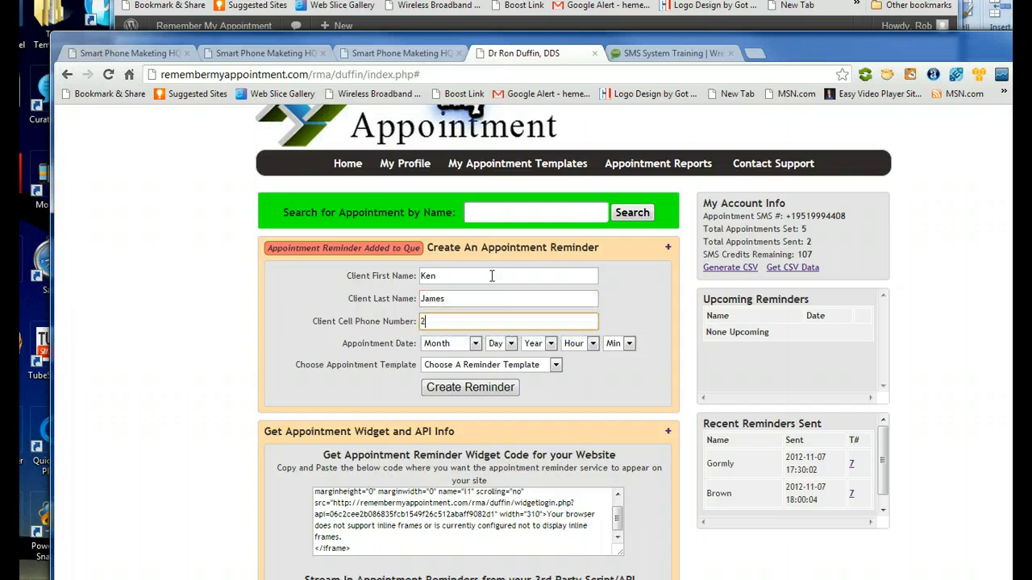
{"action": "type", "text": "146685723"}
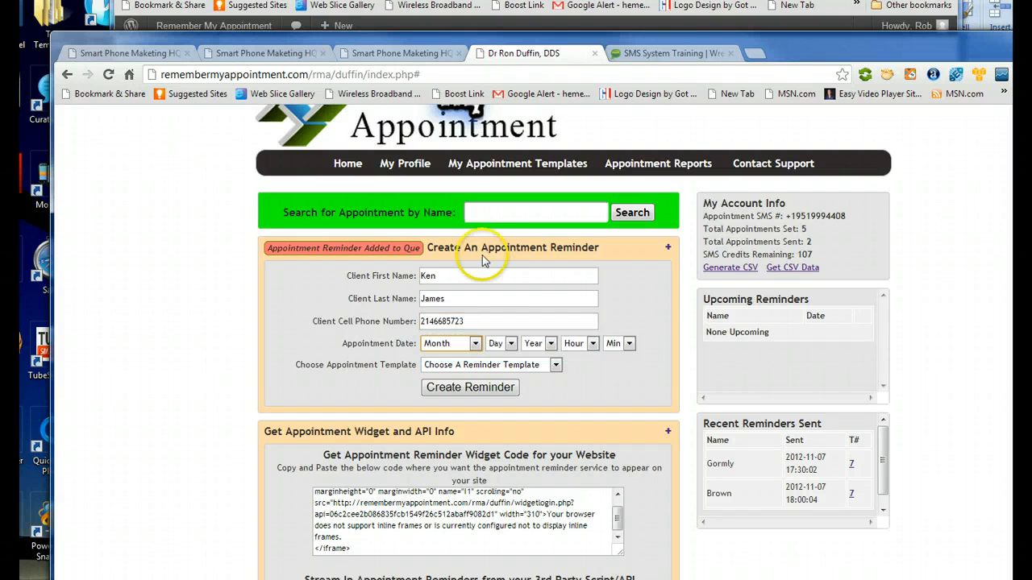
Set the appointment date to 2013 with the chosen month and day, at 1pm
{"action": "left_click", "coordinate": [448, 341]}
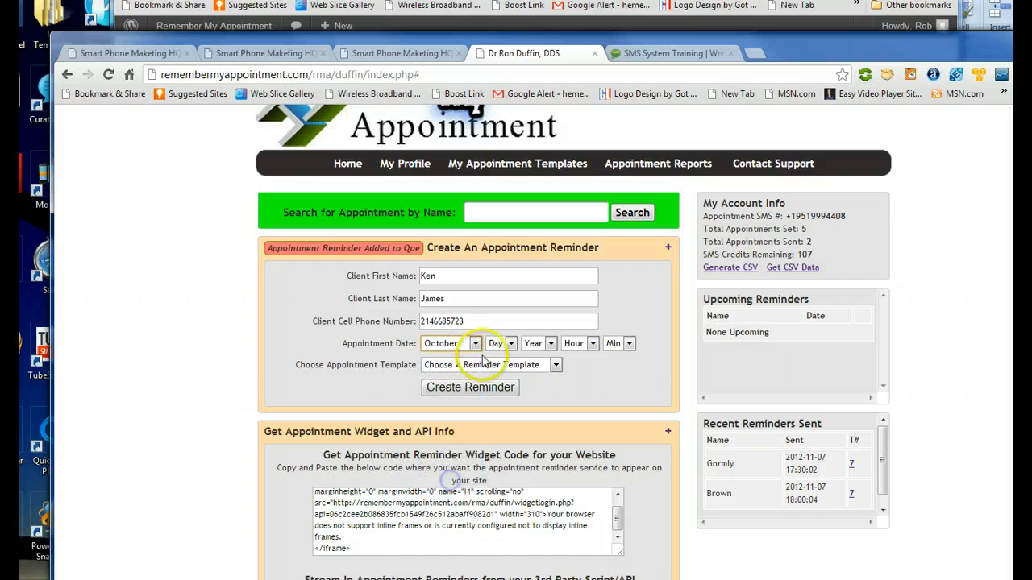
{"action": "left_click", "coordinate": [509, 343]}
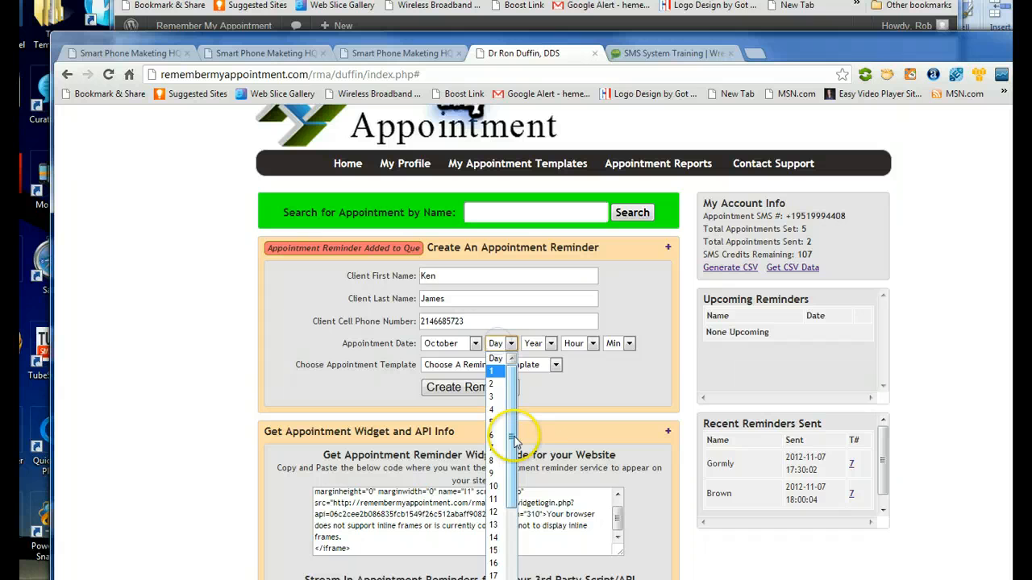
{"action": "left_click", "coordinate": [490, 436]}
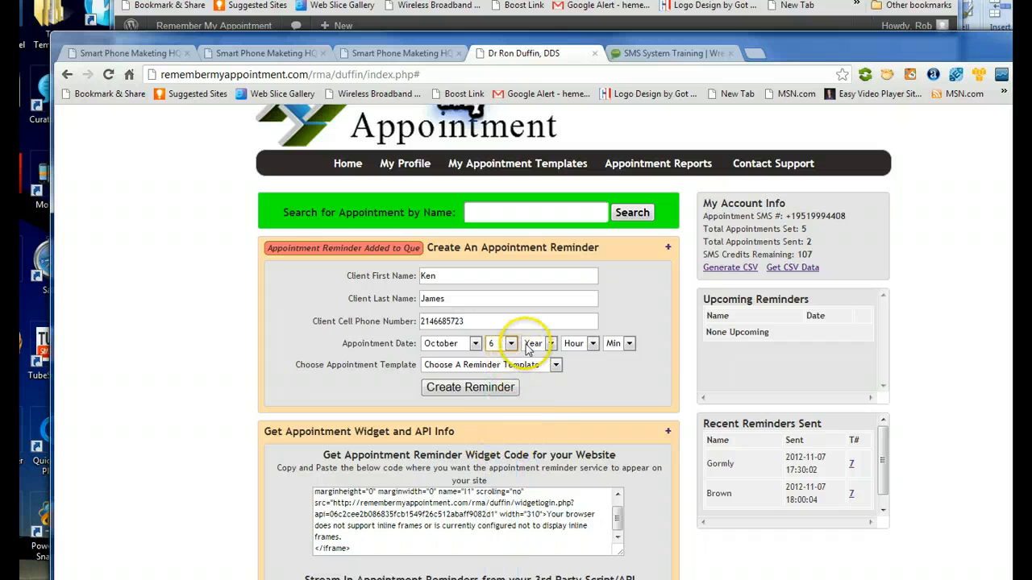
{"action": "left_click", "coordinate": [552, 342]}
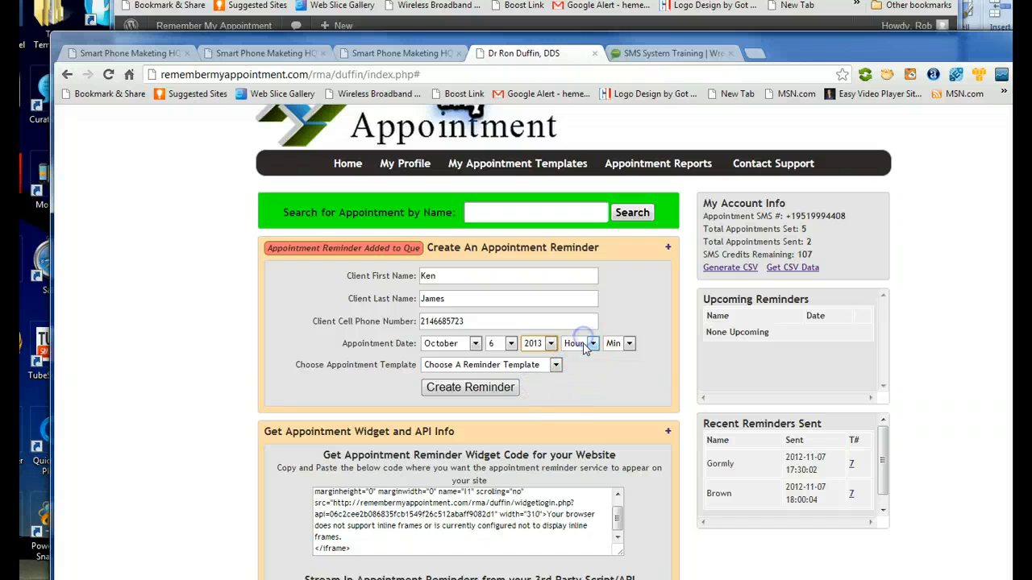
{"action": "left_click", "coordinate": [593, 343]}
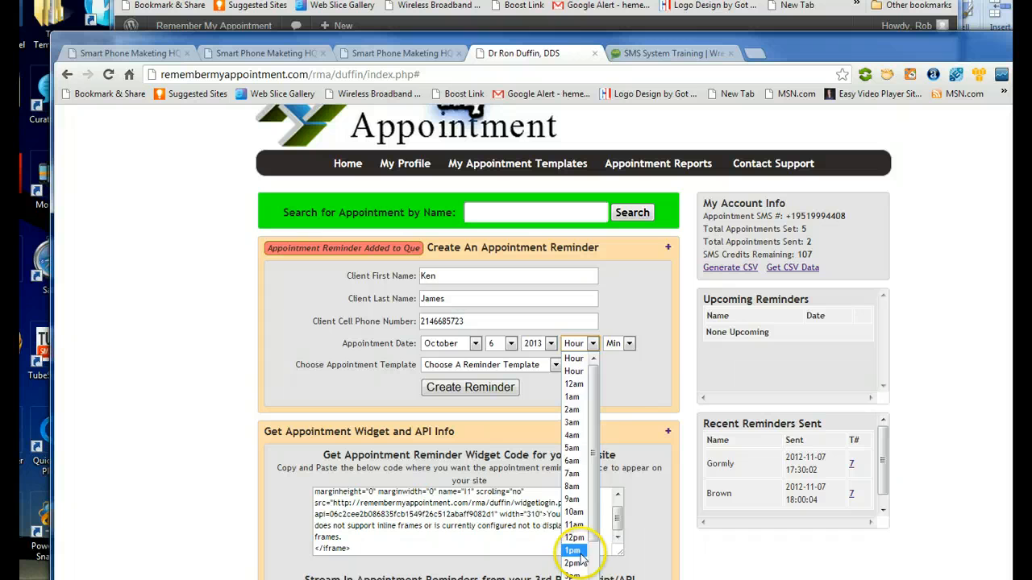
{"action": "left_click", "coordinate": [571, 552]}
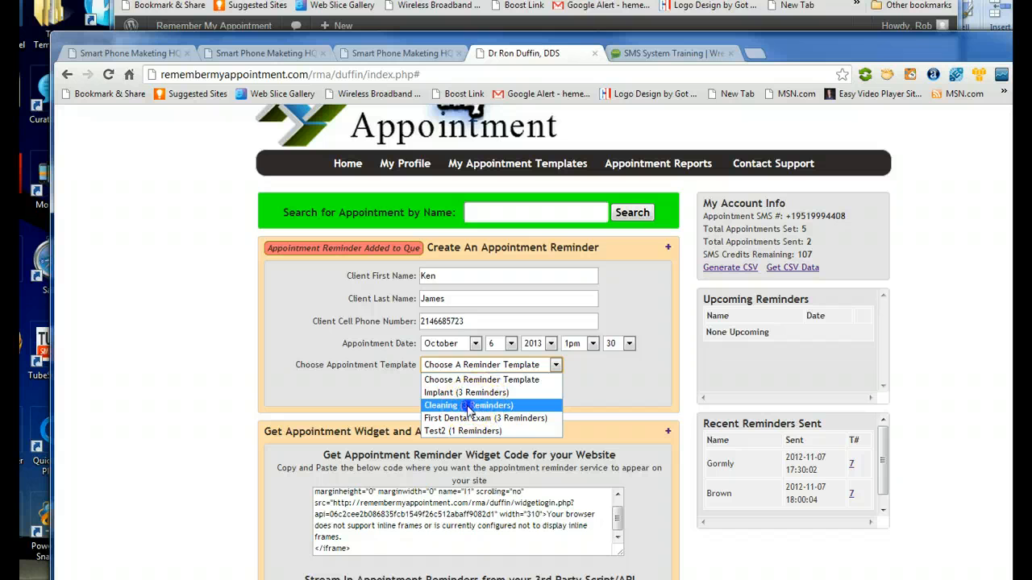
Choose the Cleaning template, create the reminder and check it among the upcoming reminders
{"action": "left_click", "coordinate": [468, 405]}
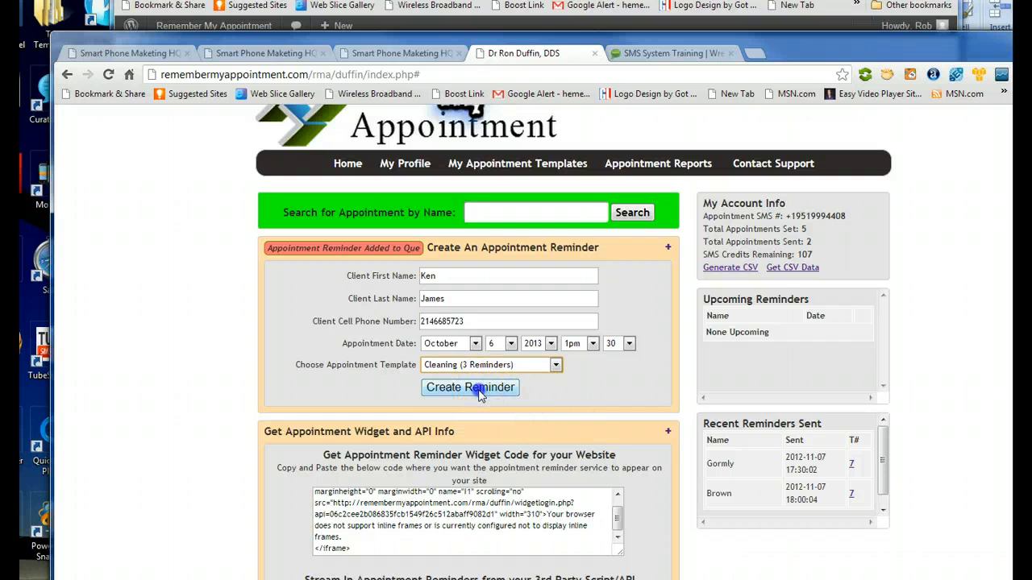
{"action": "left_click", "coordinate": [470, 387]}
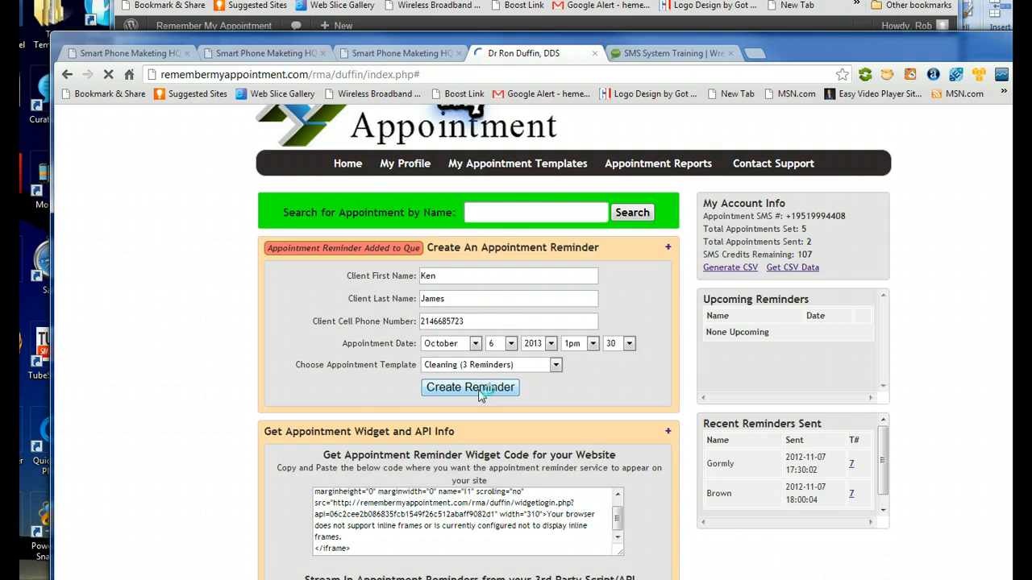
{"action": "left_click", "coordinate": [470, 387]}
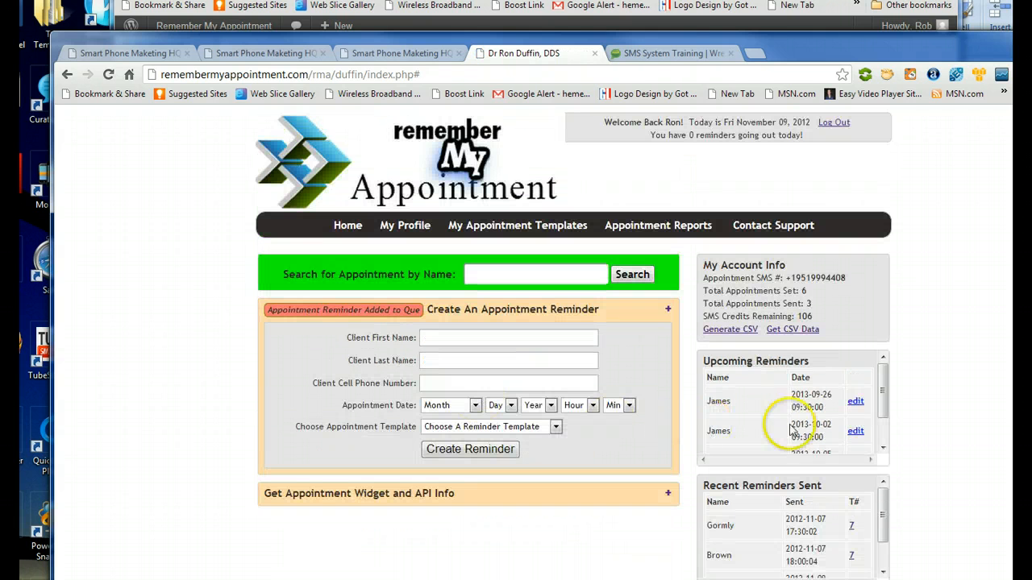
{"action": "mouse_move", "coordinate": [836, 422]}
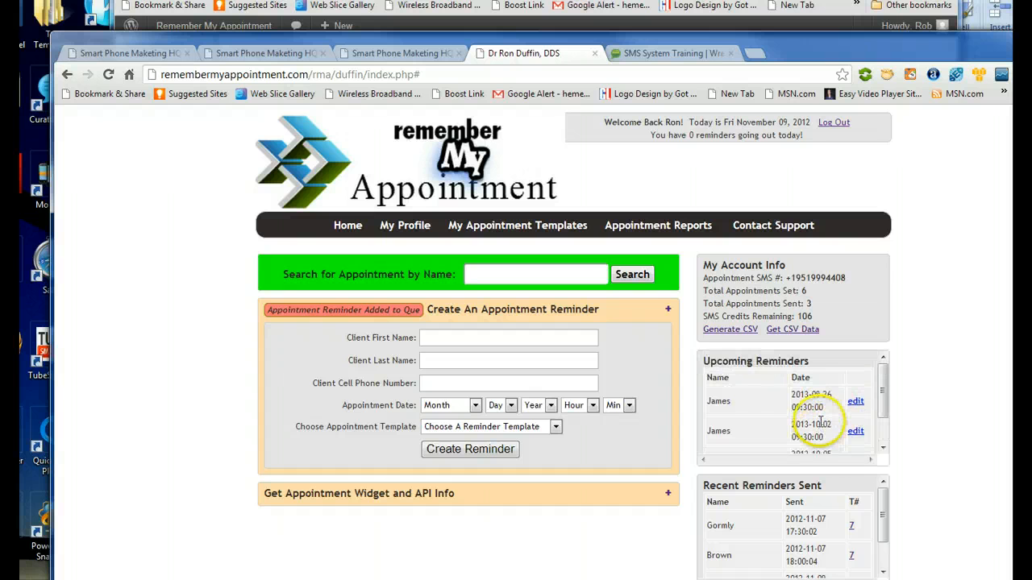
{"action": "scroll", "scroll_direction": "down", "scroll_amount": 3}
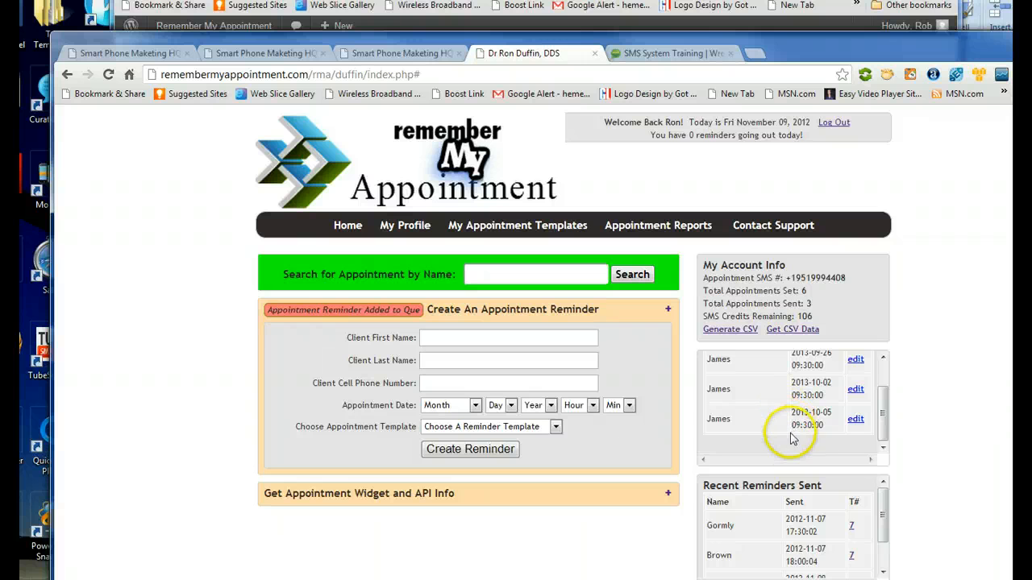
{"action": "mouse_move", "coordinate": [756, 406]}
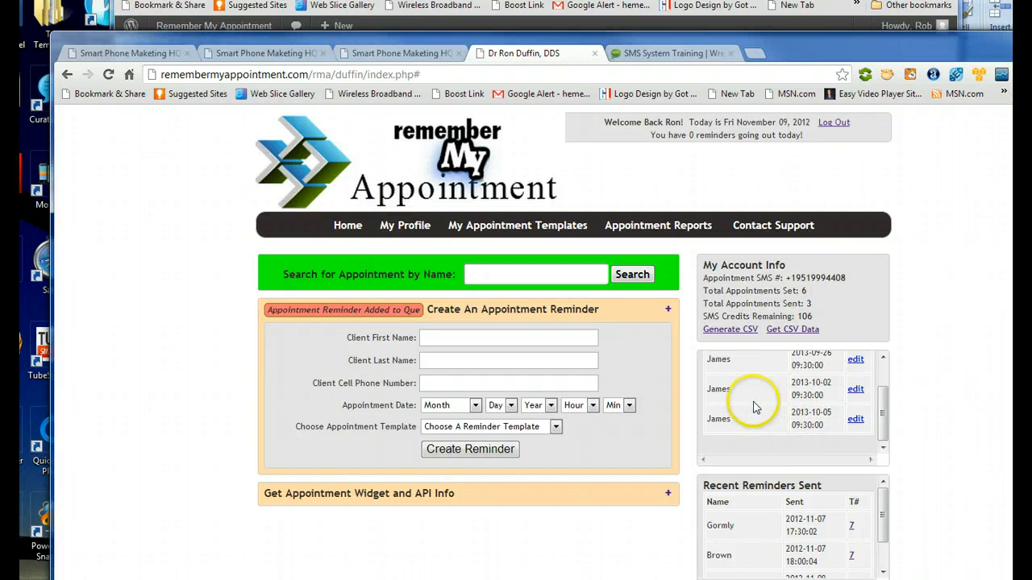
{"action": "mouse_move", "coordinate": [400, 53]}
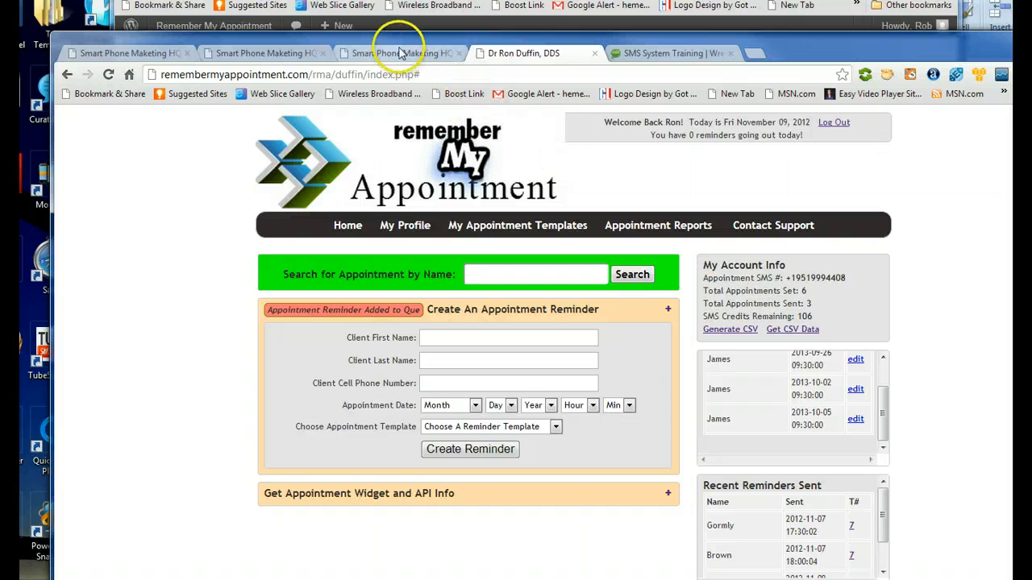
In Smart Phone Marketing HQ, check My List shows 'No Phone Number Found', then return to Lead Notifier
{"action": "left_click", "coordinate": [400, 53]}
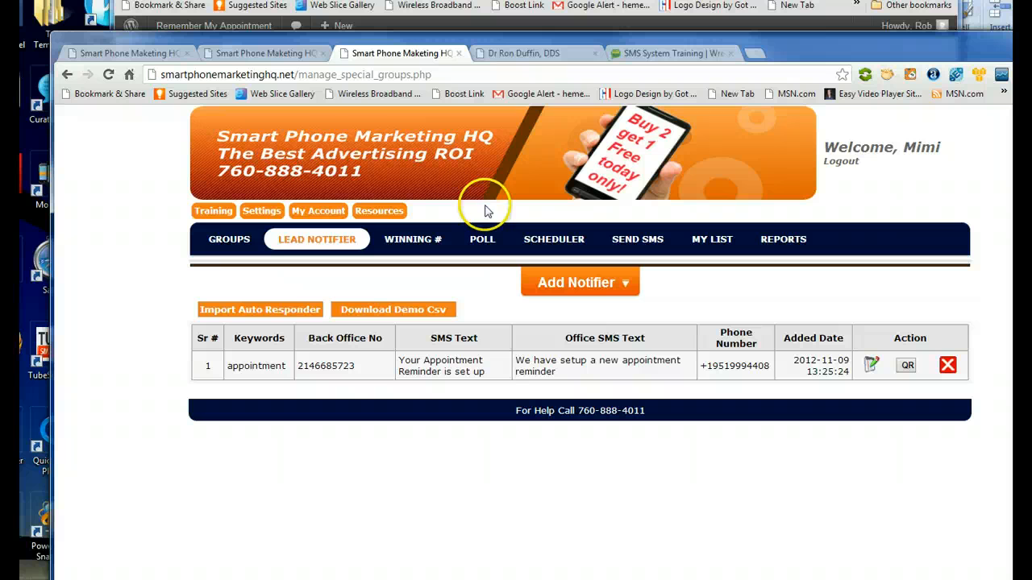
{"action": "mouse_move", "coordinate": [452, 310]}
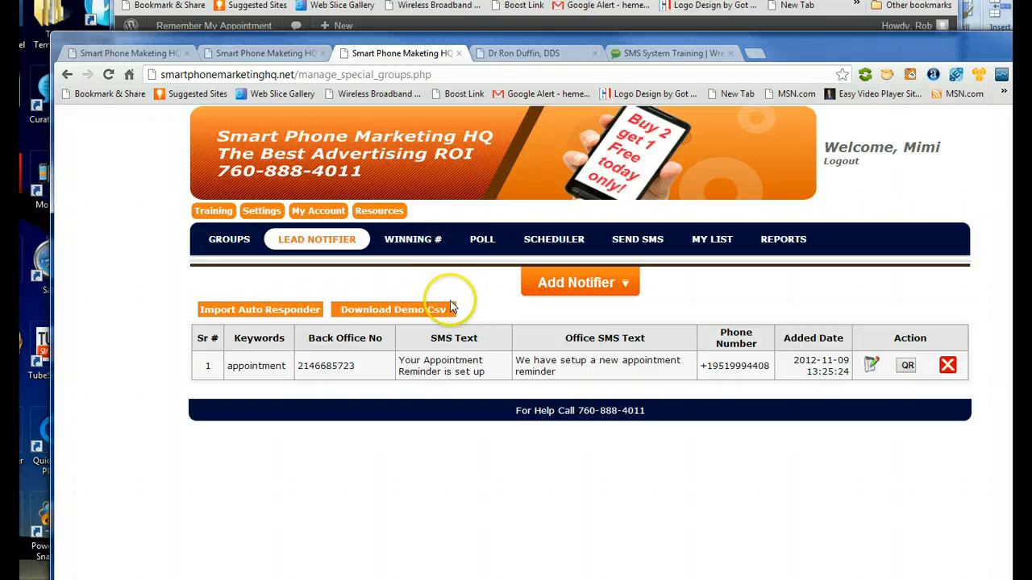
{"action": "mouse_move", "coordinate": [490, 287]}
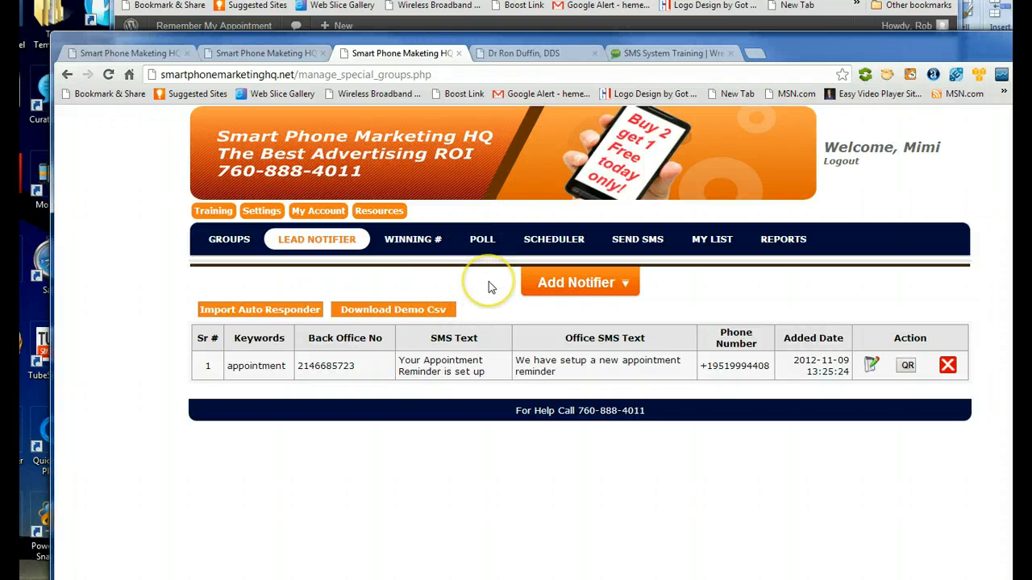
{"action": "mouse_move", "coordinate": [529, 316]}
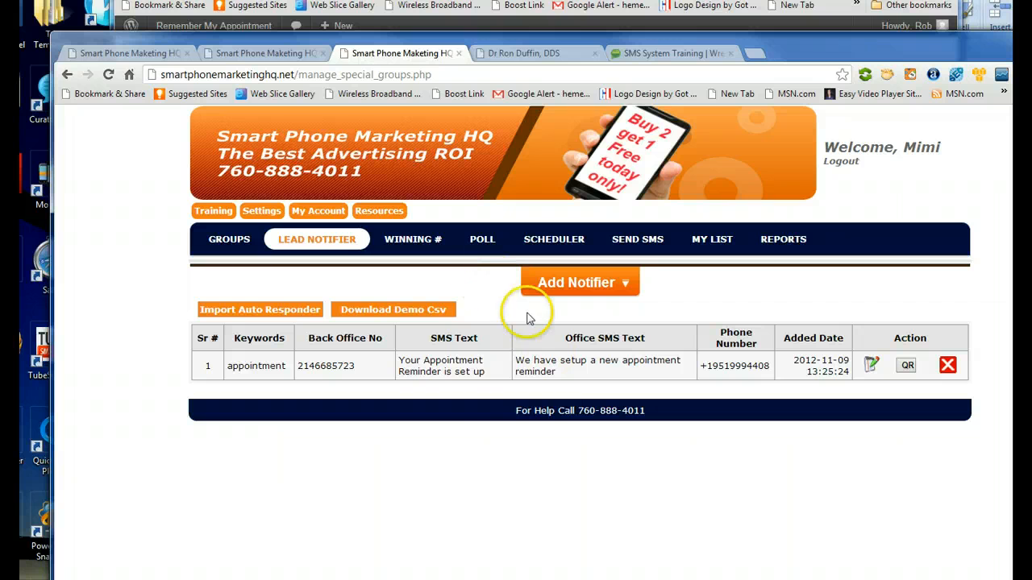
{"action": "mouse_move", "coordinate": [326, 251]}
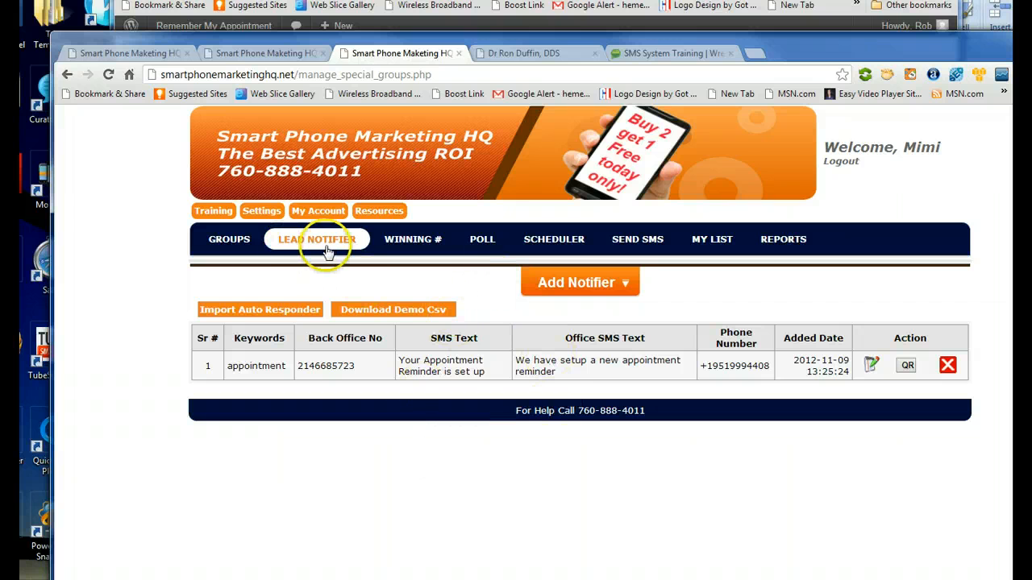
{"action": "mouse_move", "coordinate": [346, 266]}
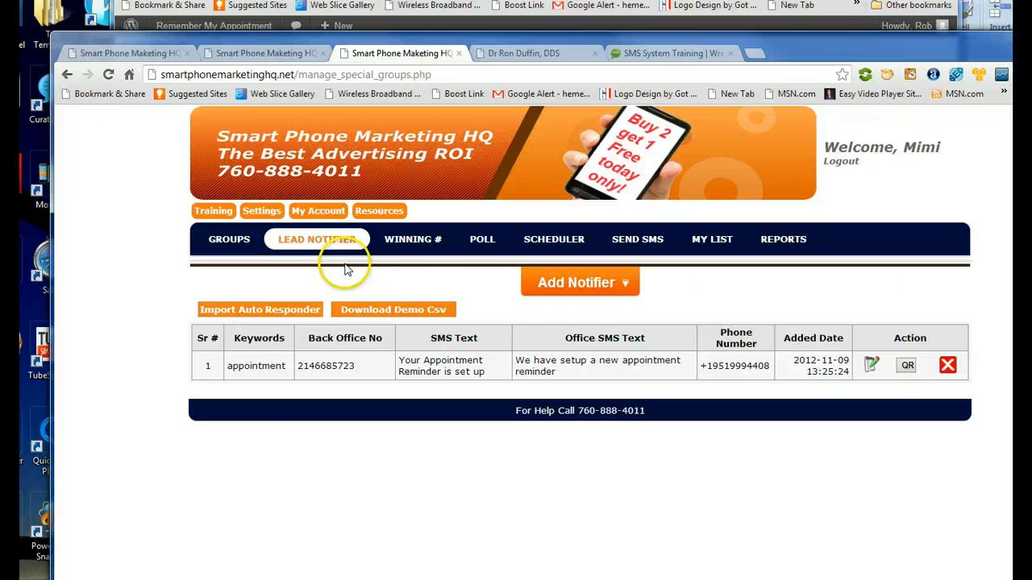
{"action": "mouse_move", "coordinate": [500, 307]}
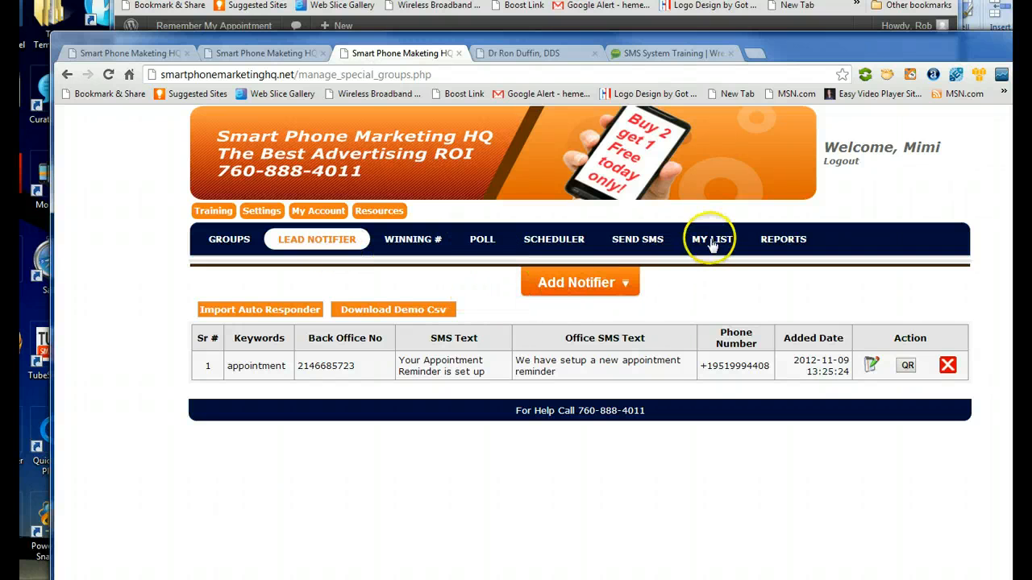
{"action": "left_click", "coordinate": [711, 239]}
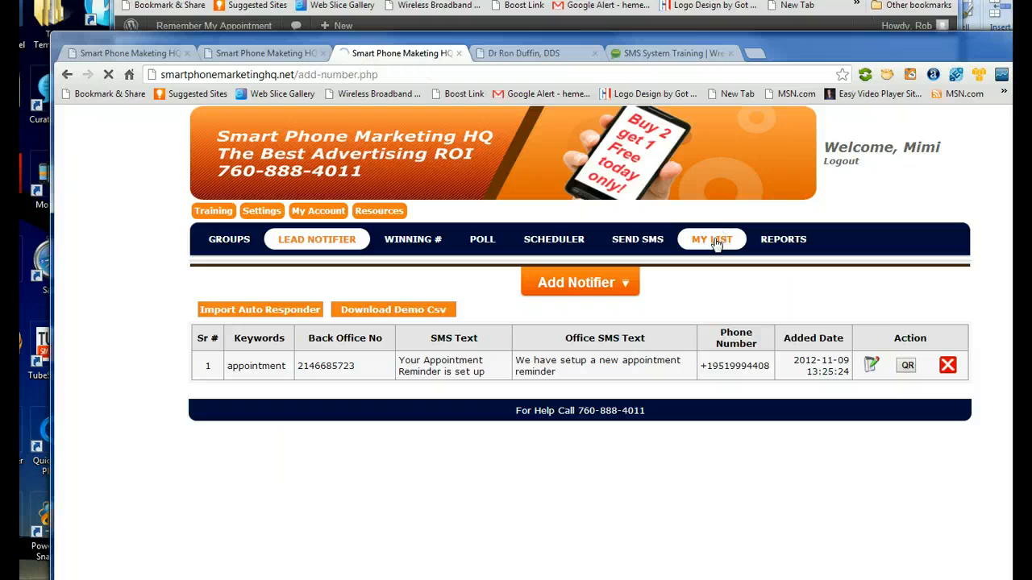
{"action": "left_click", "coordinate": [713, 239]}
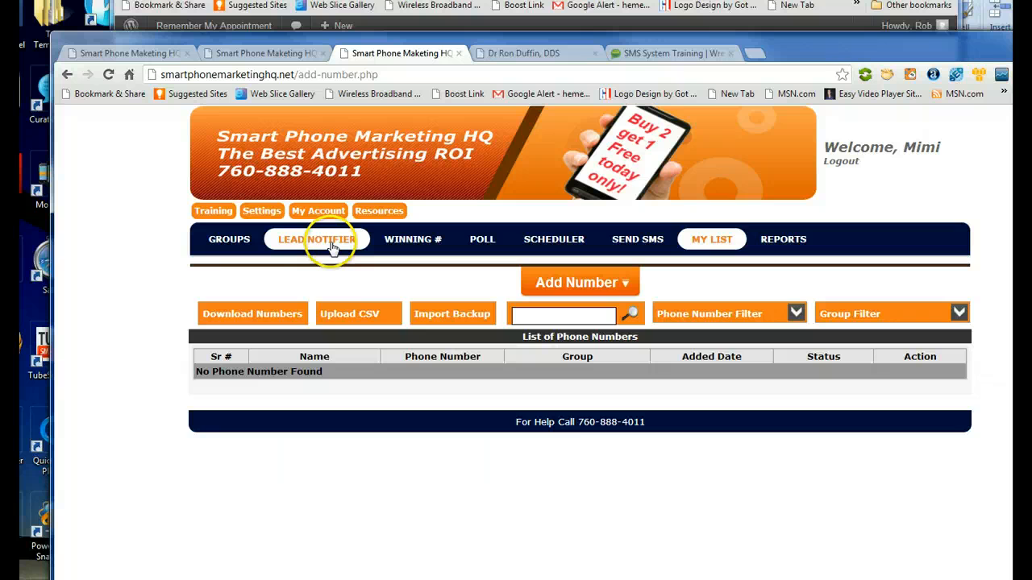
{"action": "left_click", "coordinate": [316, 239]}
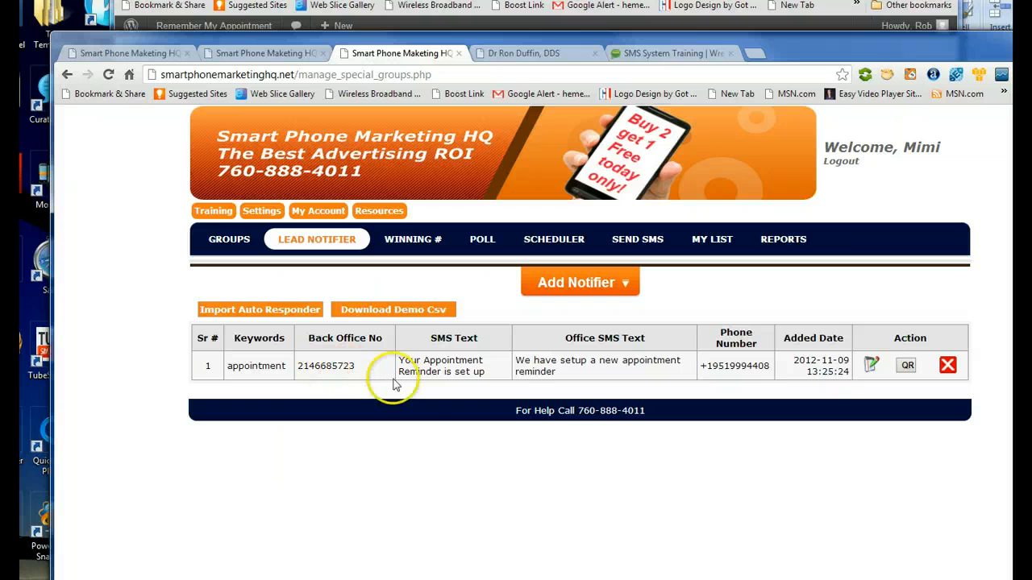
{"action": "mouse_move", "coordinate": [483, 392]}
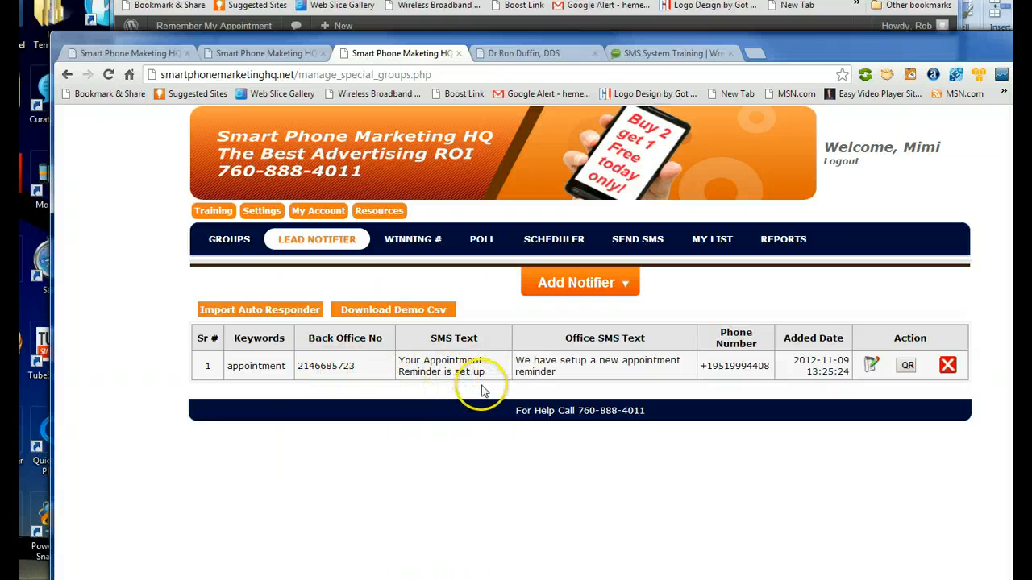
{"action": "mouse_move", "coordinate": [643, 384]}
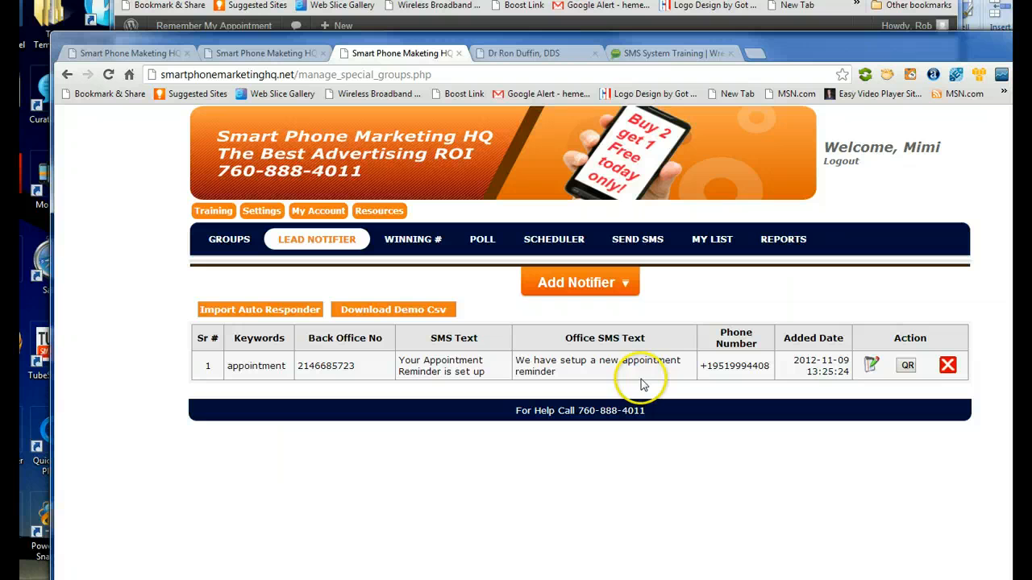
{"action": "mouse_move", "coordinate": [709, 386]}
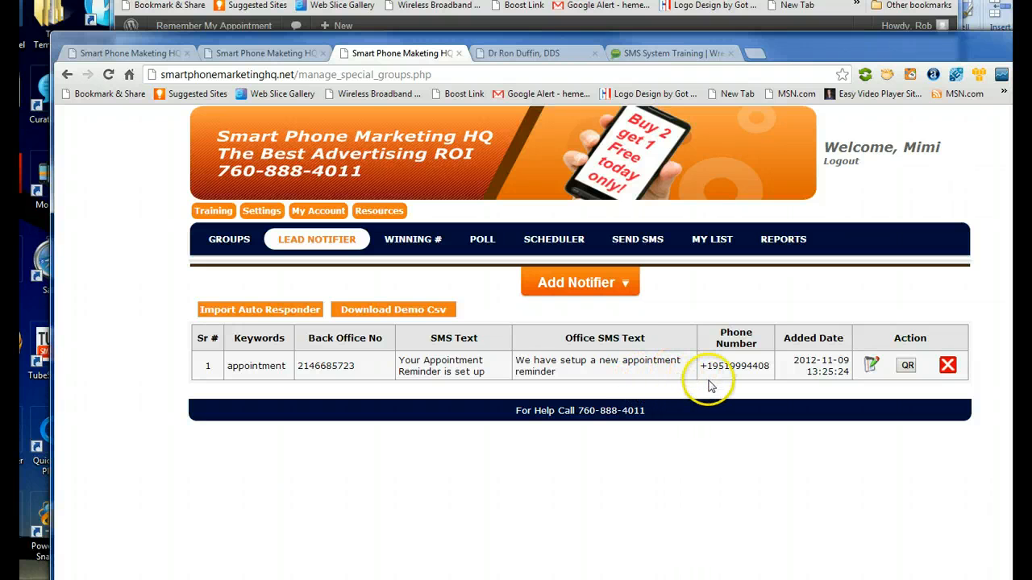
{"action": "mouse_move", "coordinate": [745, 379]}
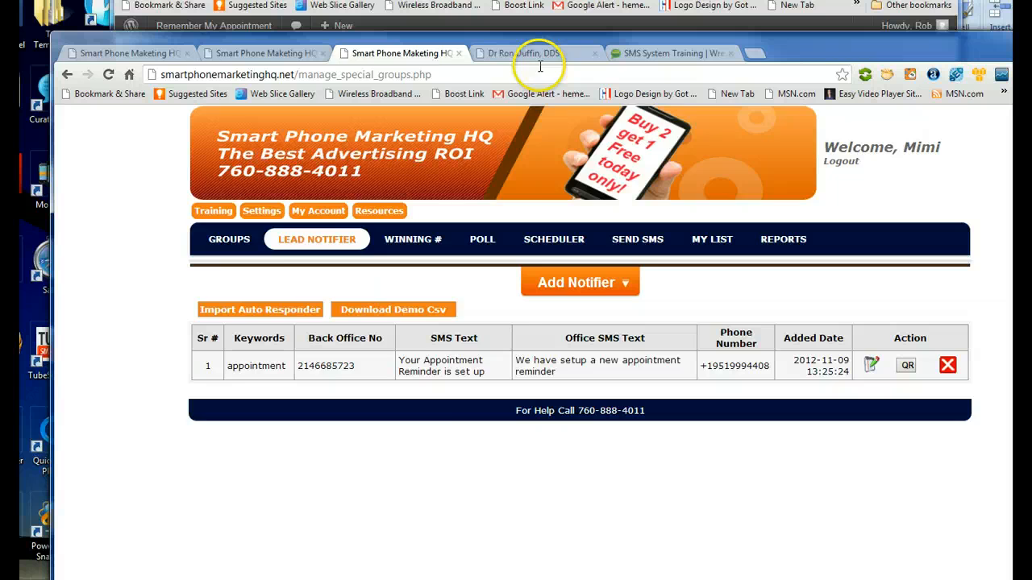
Return to Remember My Appointment's widget and API section with the streaming URL
{"action": "left_click", "coordinate": [522, 53]}
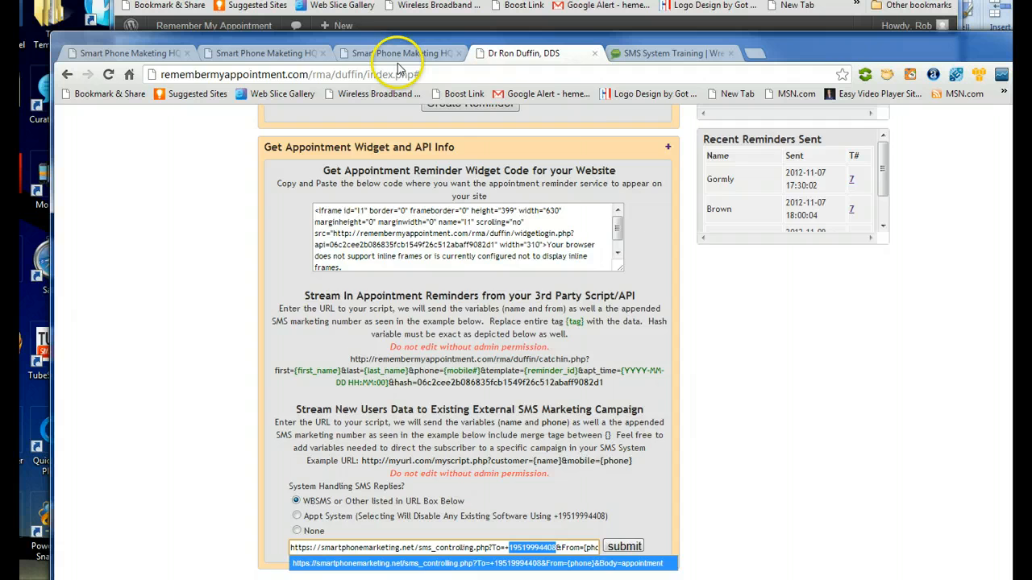
Return to the Smart Phone Marketing HQ lead notifier table with its single 'appointment' entry
{"action": "left_click", "coordinate": [395, 53]}
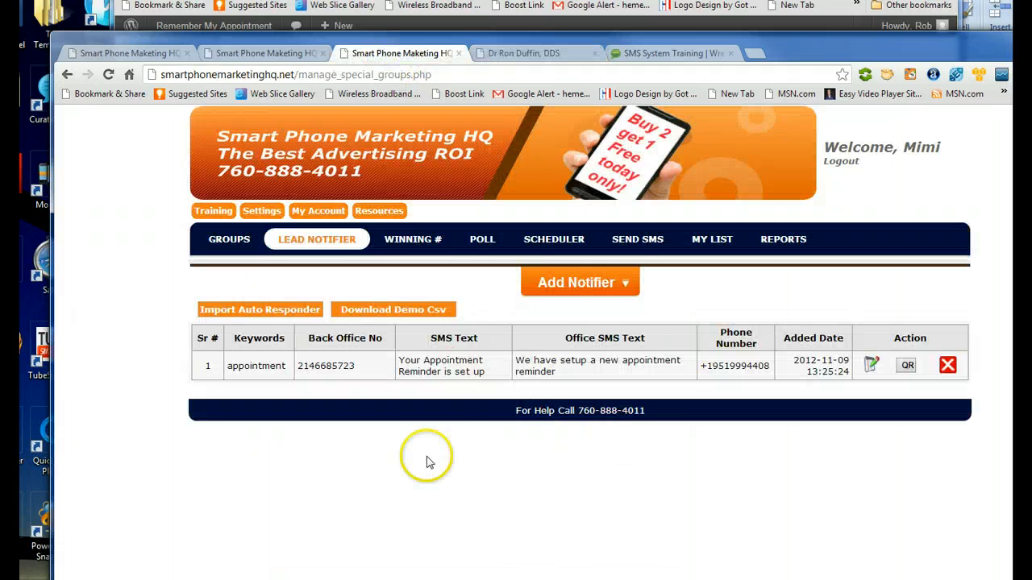
{"action": "mouse_move", "coordinate": [524, 352]}
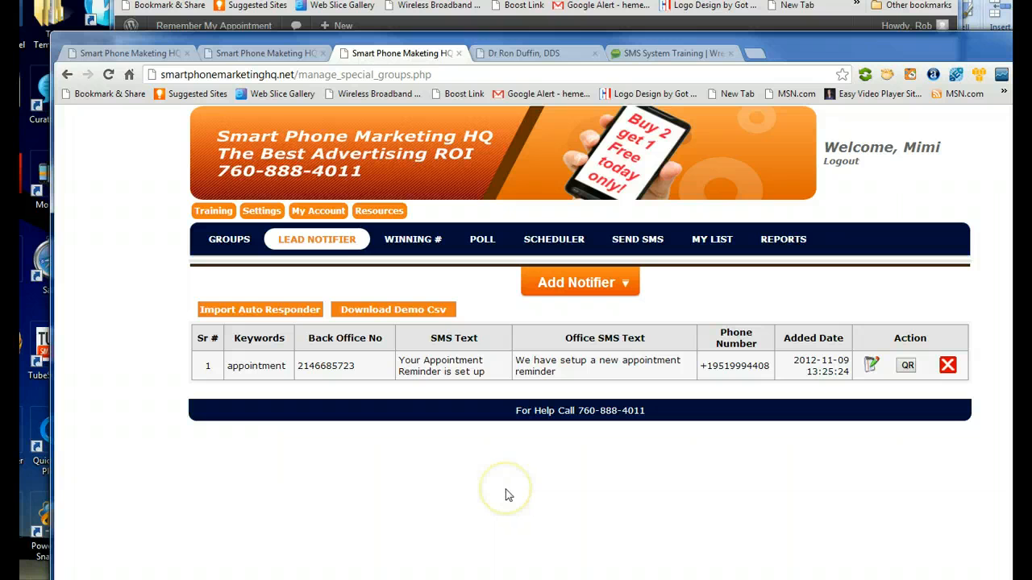
{"action": "mouse_move", "coordinate": [600, 502]}
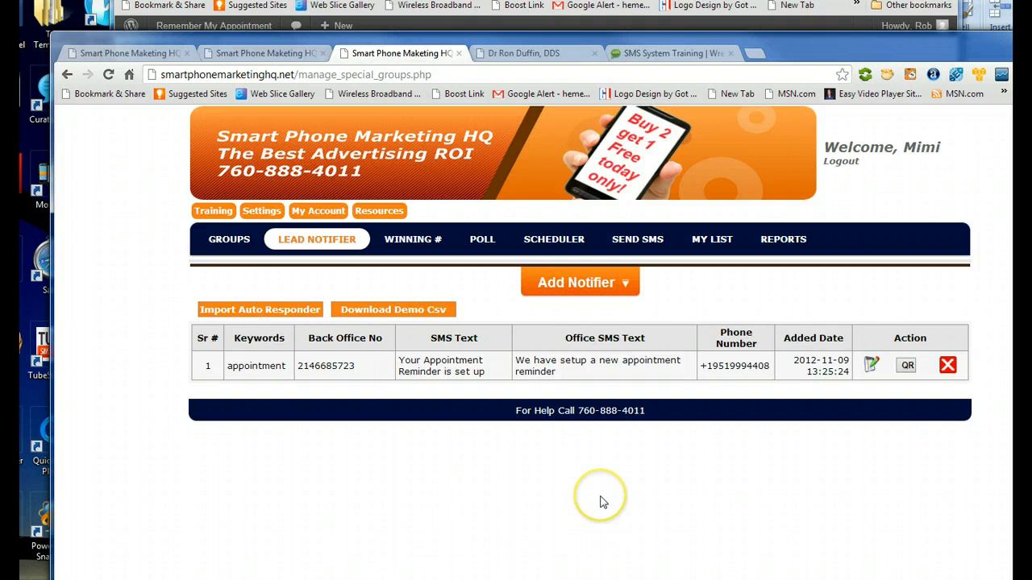